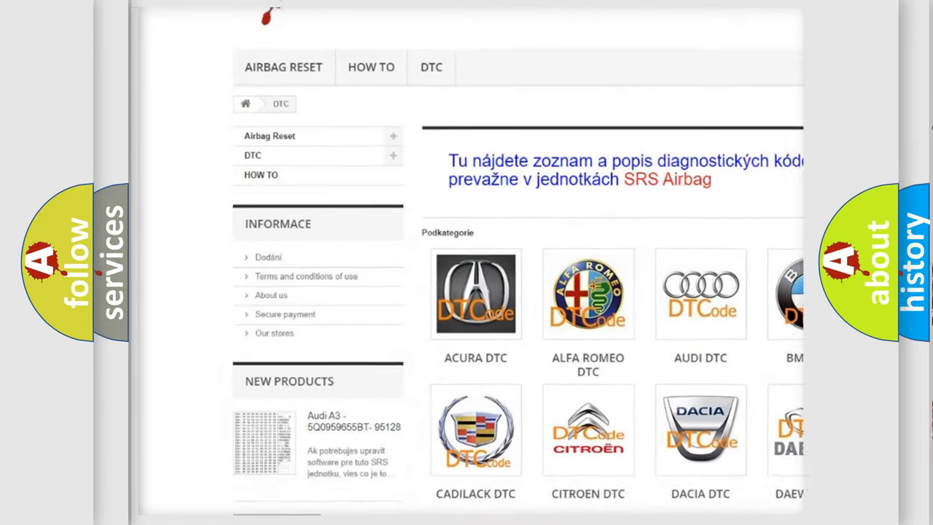
{"action": "scroll", "scroll_direction": "down", "scroll_amount": 3}
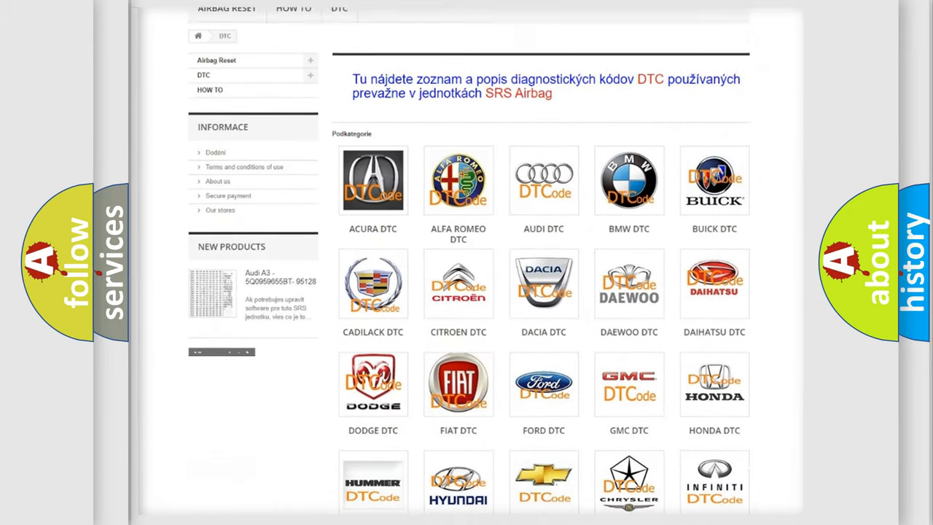
{"action": "scroll", "scroll_direction": "down", "scroll_amount": 3}
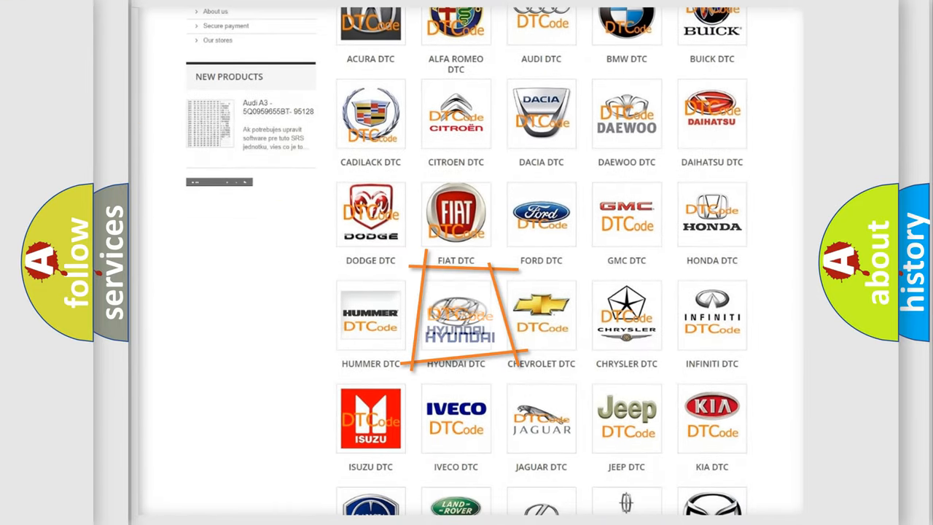